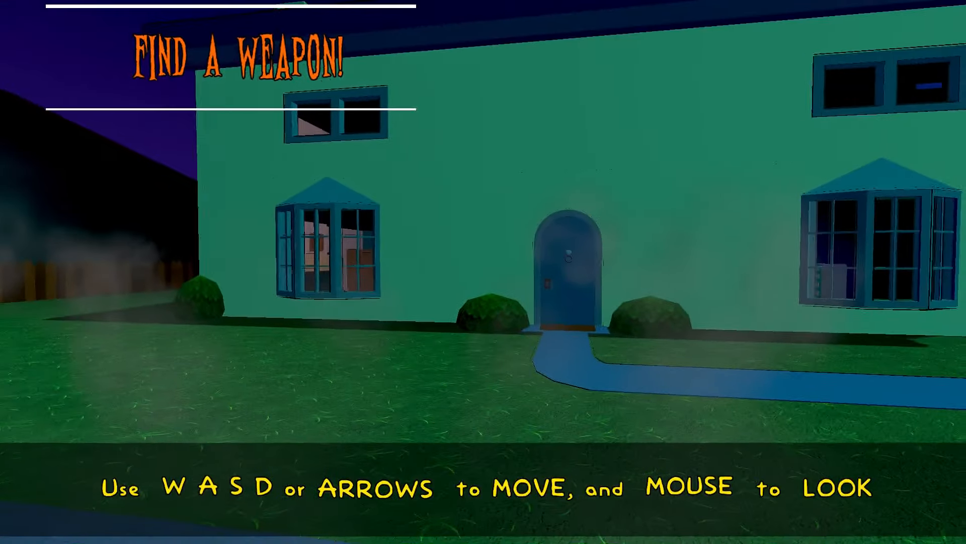
{"action": "key", "text": "w"}
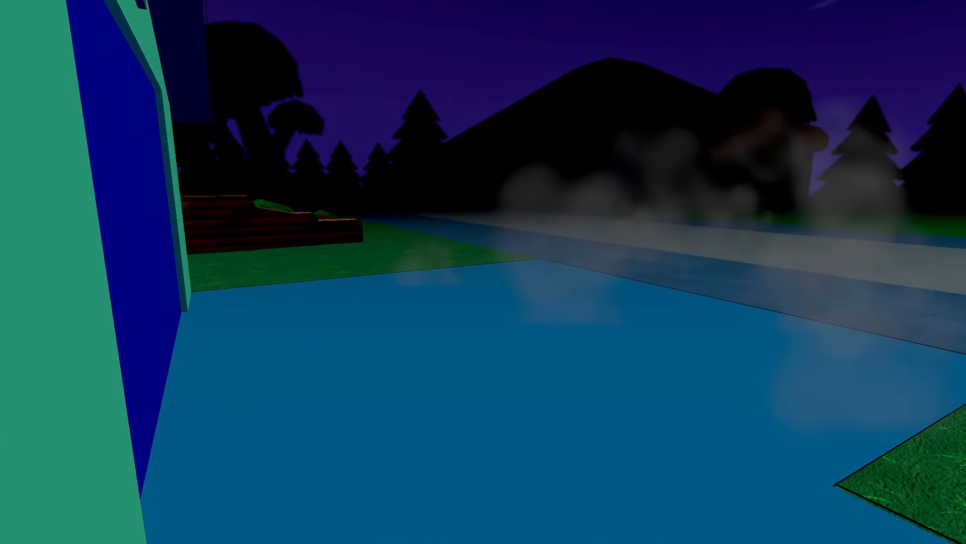
{"action": "mouse_move", "coordinate": [483, 272]}
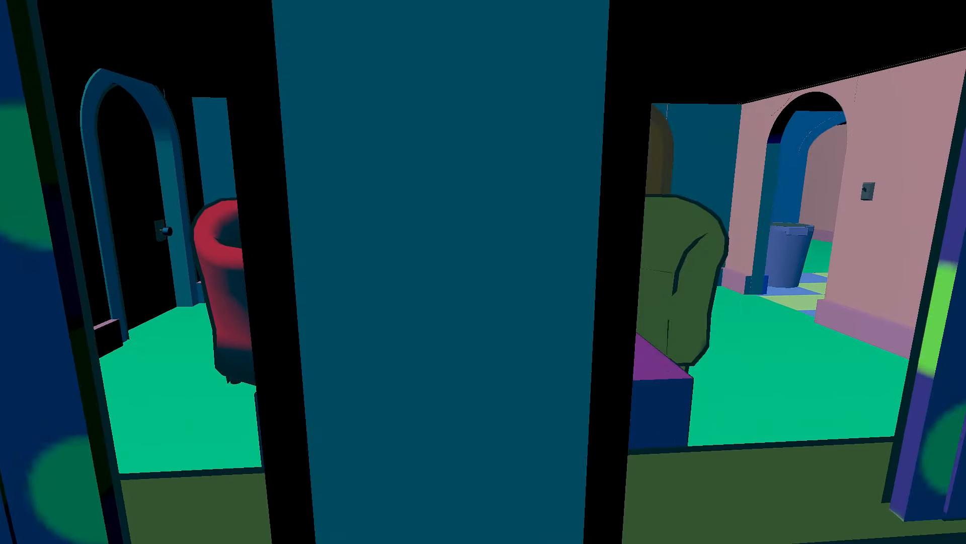
{"action": "mouse_move", "coordinate": [483, 271]}
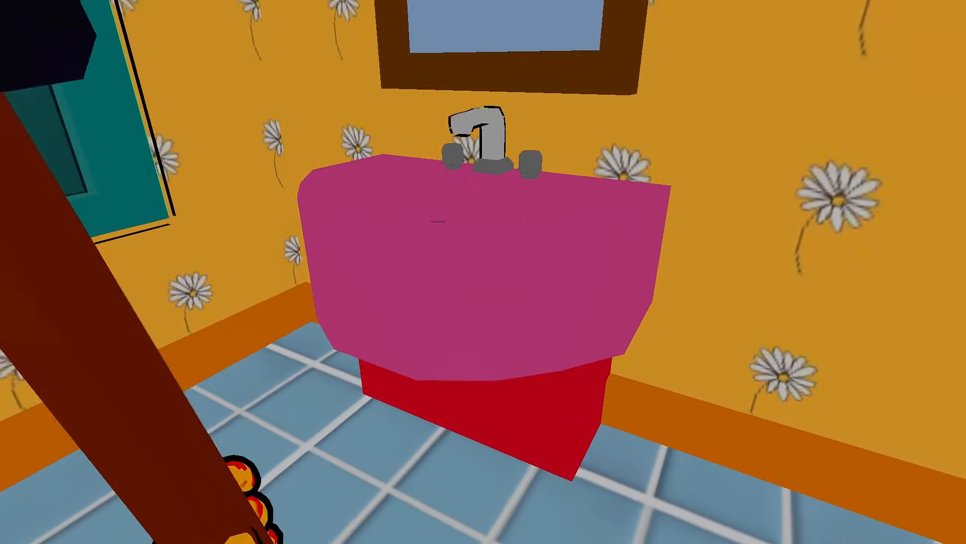
{"action": "mouse_move", "coordinate": [483, 272]}
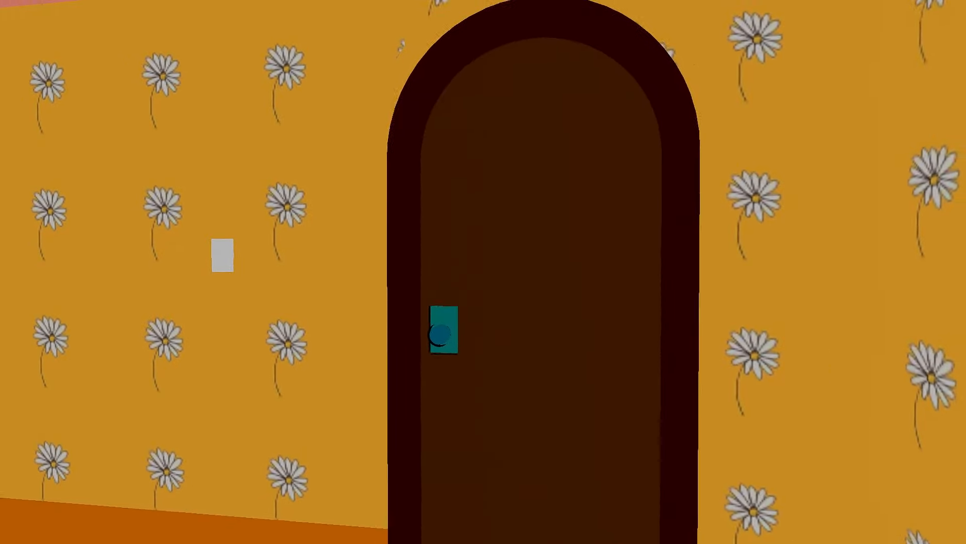
{"action": "left_click", "coordinate": [442, 333]}
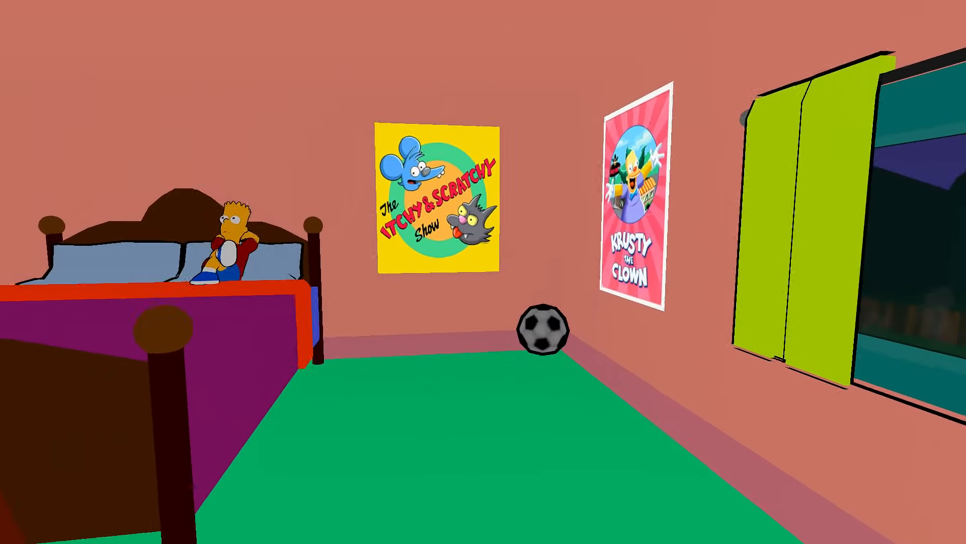
{"action": "scroll", "scroll_direction": "right", "scroll_amount": 3}
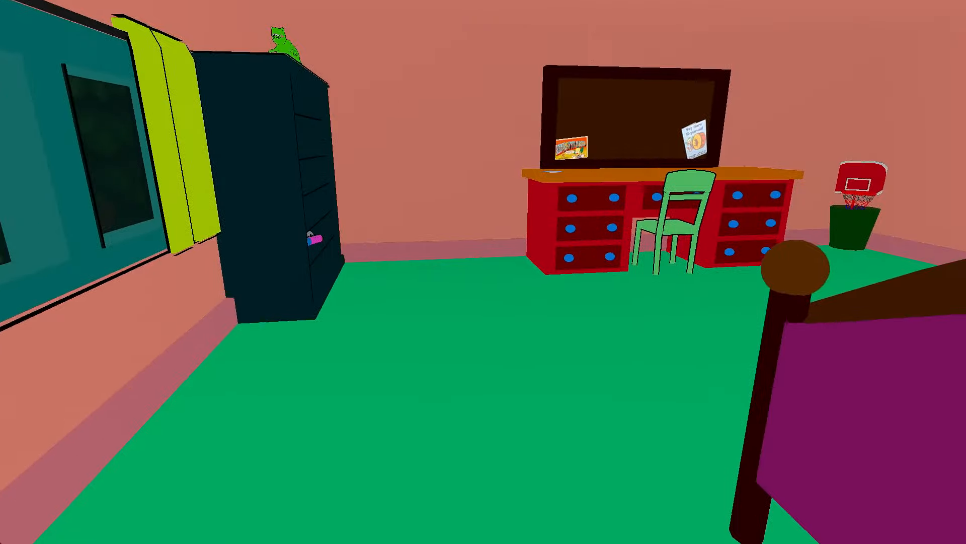